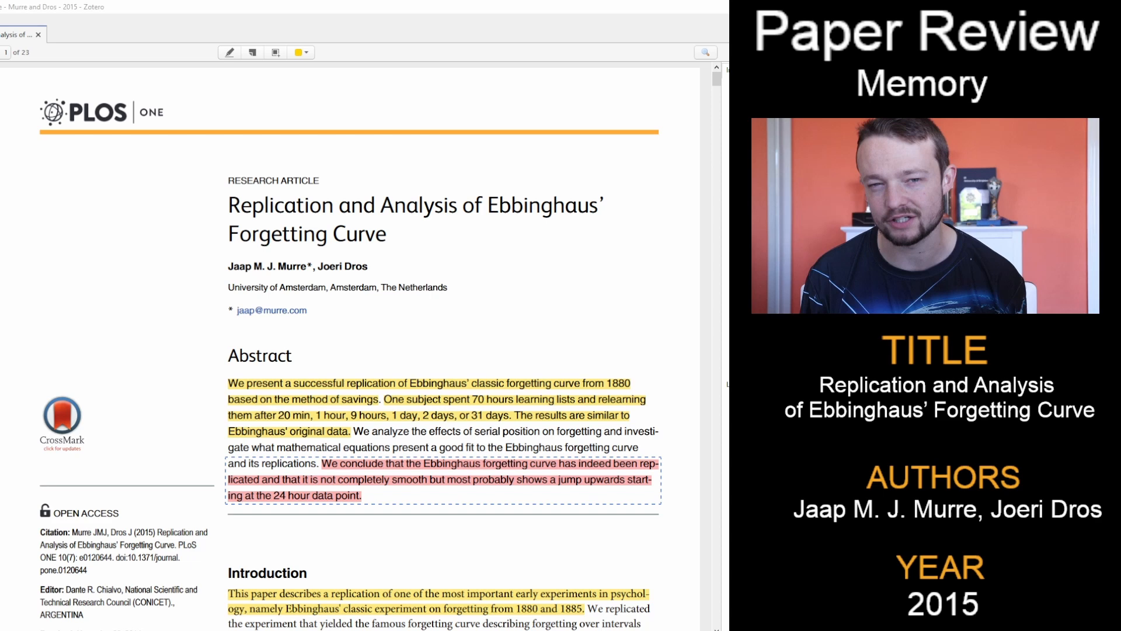
pyautogui.scroll(-3)
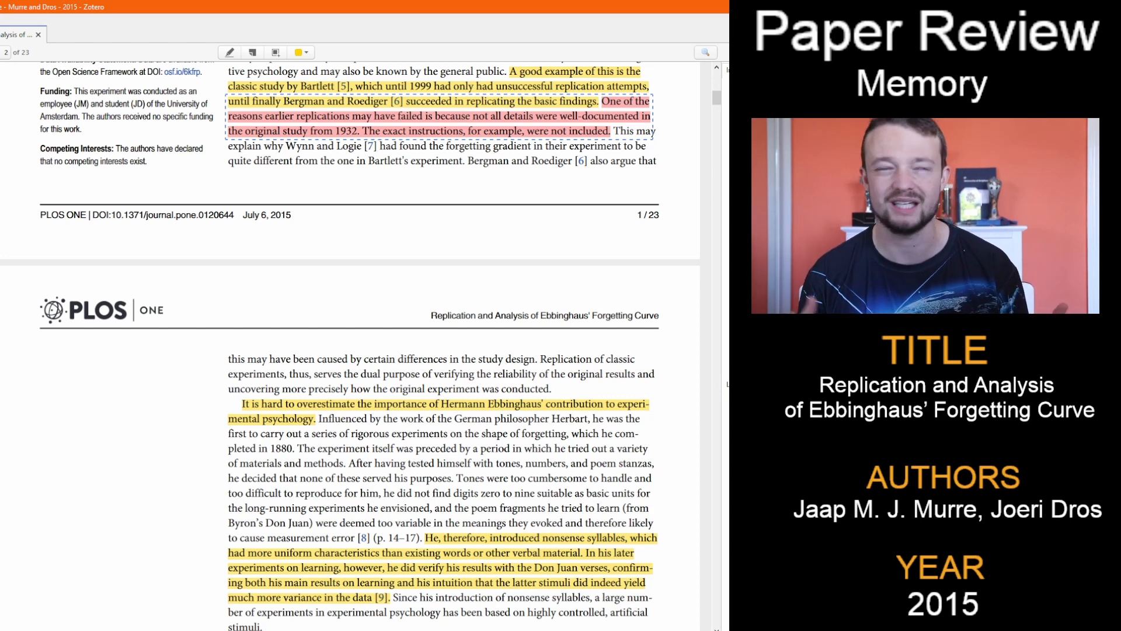
pyautogui.scroll(-3)
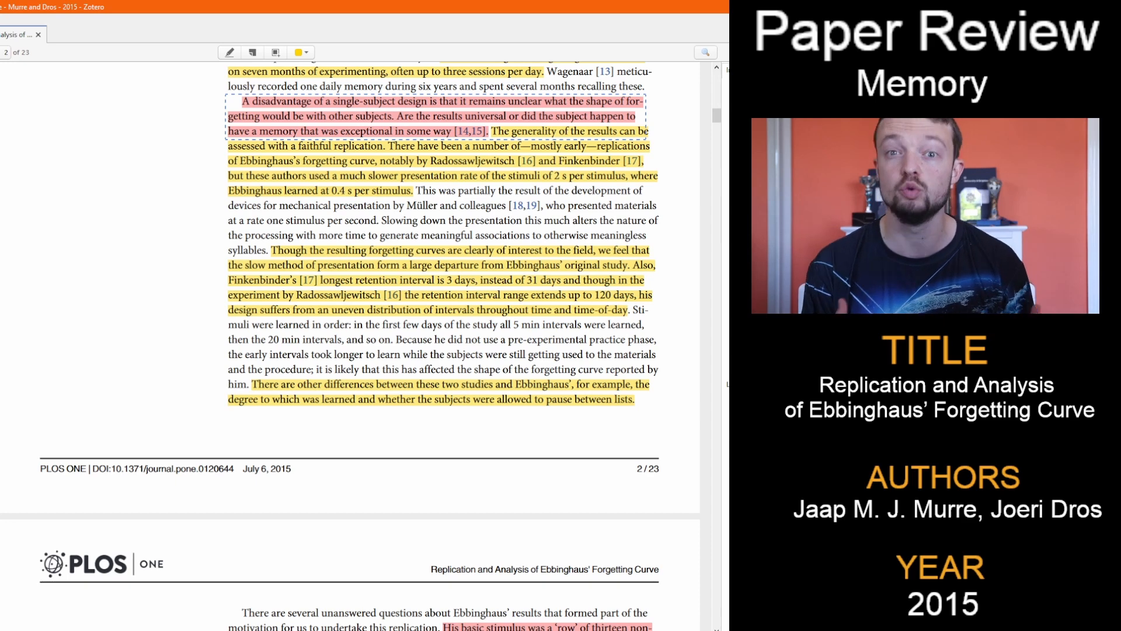
pyautogui.scroll(-3)
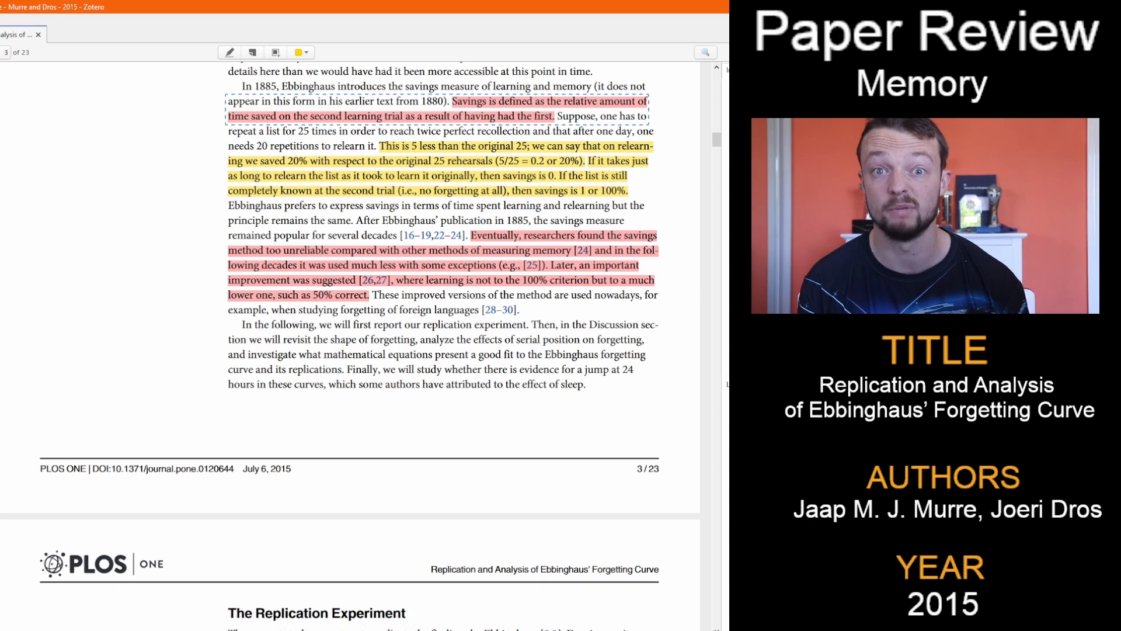
pyautogui.scroll(-3)
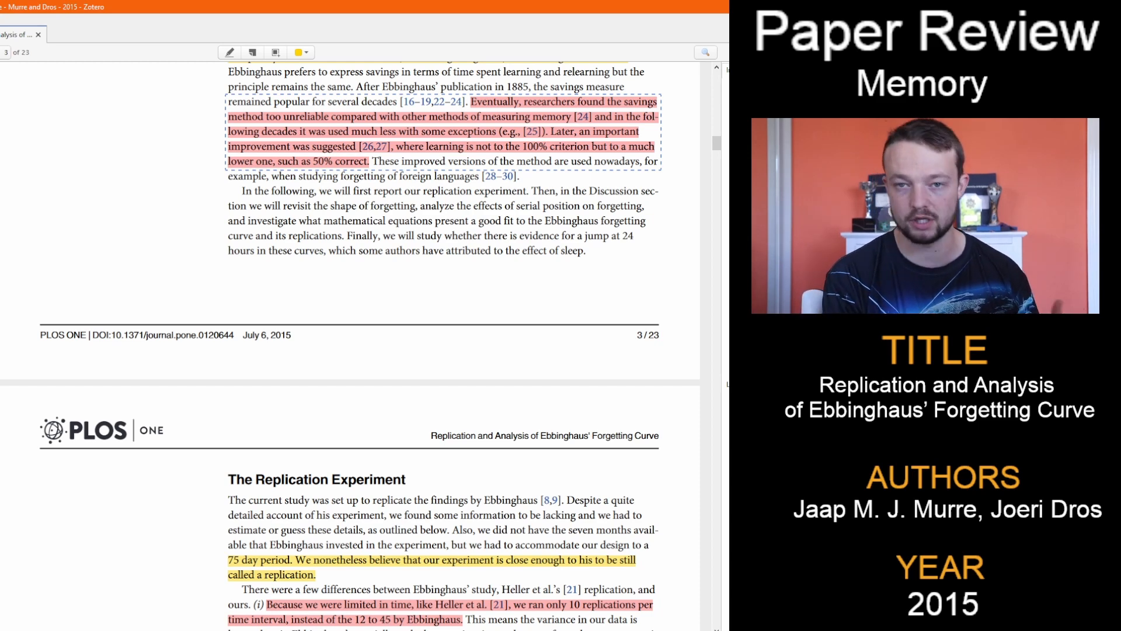
pyautogui.scroll(-3)
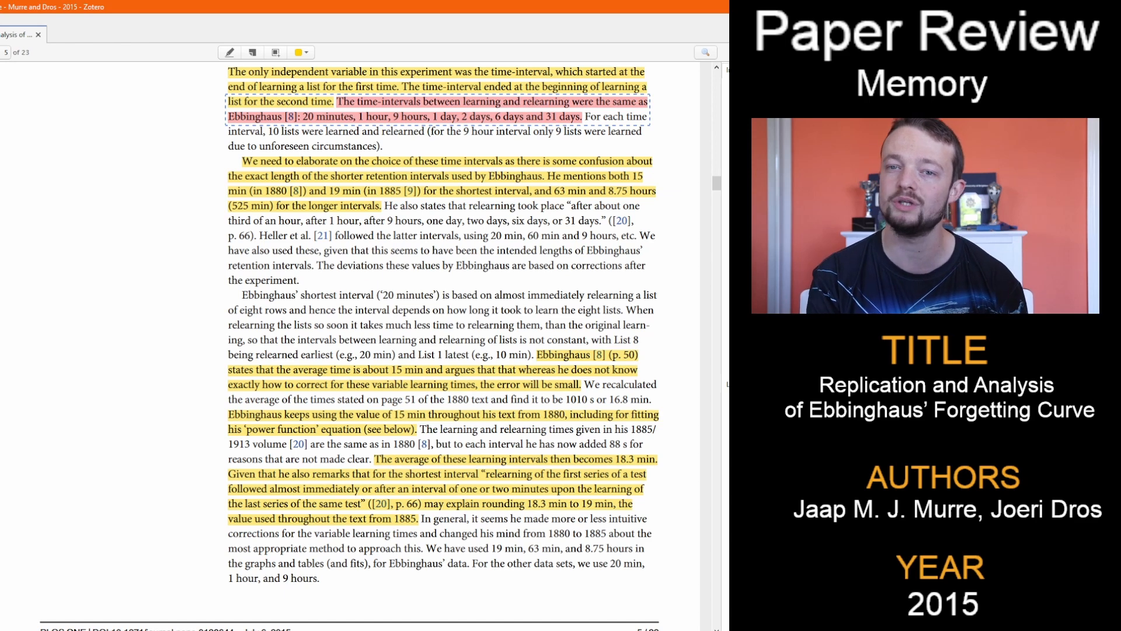
pyautogui.scroll(-3)
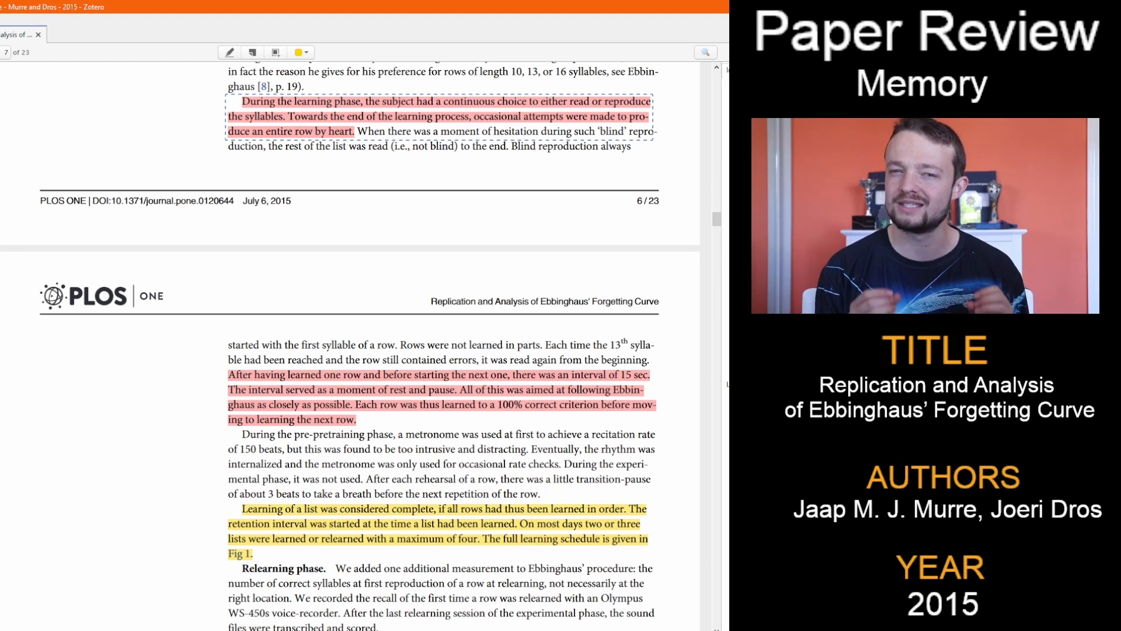
pyautogui.scroll(-3)
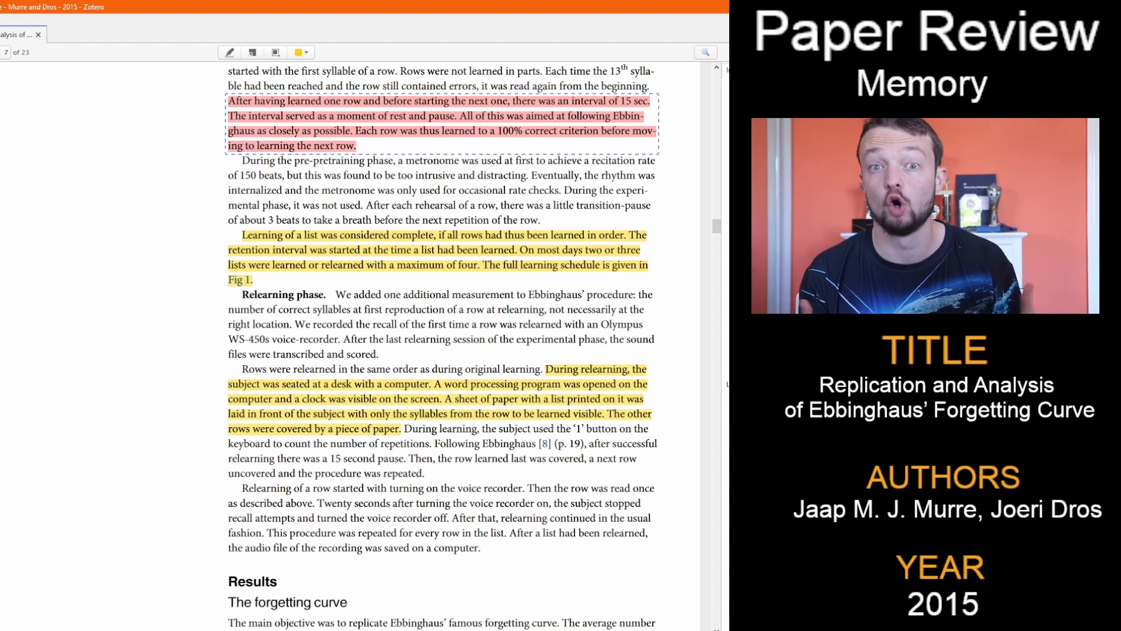
pyautogui.scroll(-3)
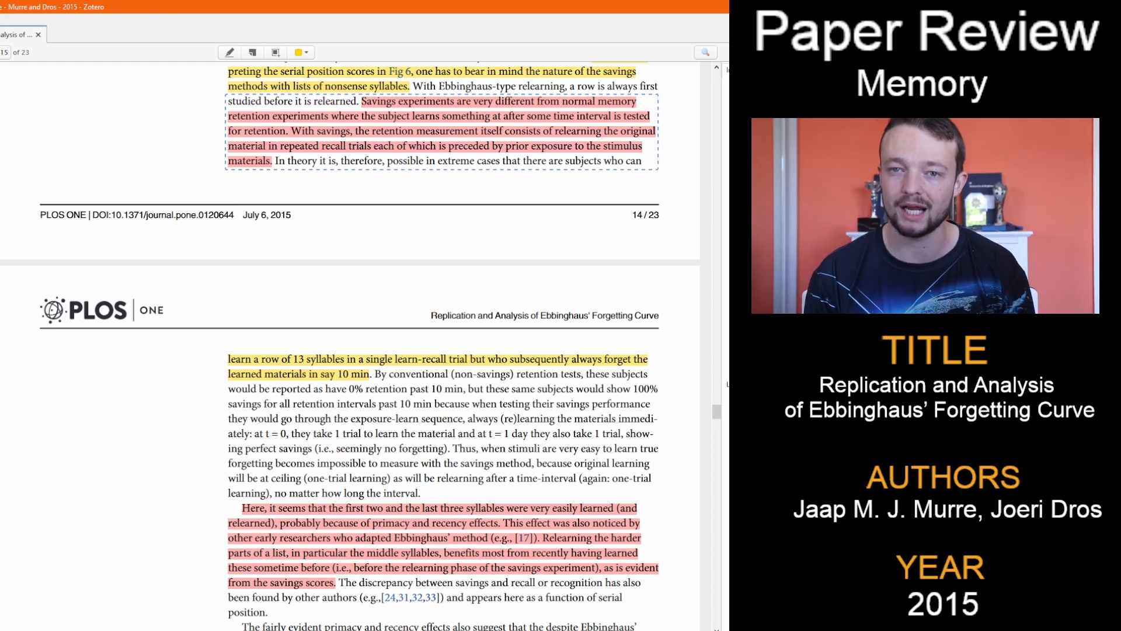
pyautogui.scroll(-3)
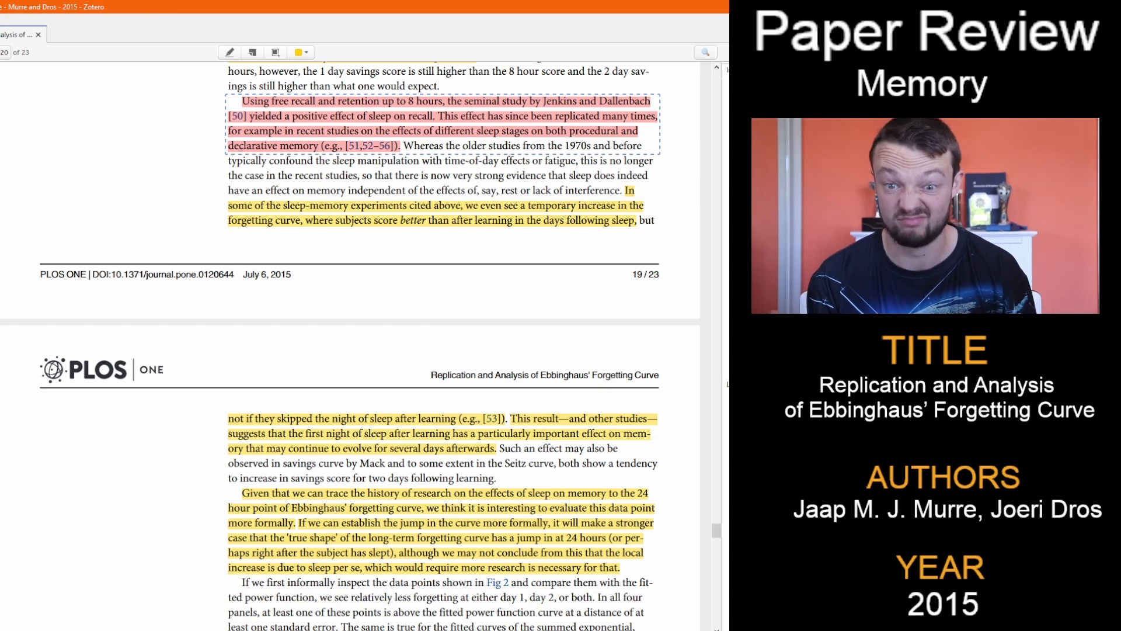
pyautogui.scroll(-3)
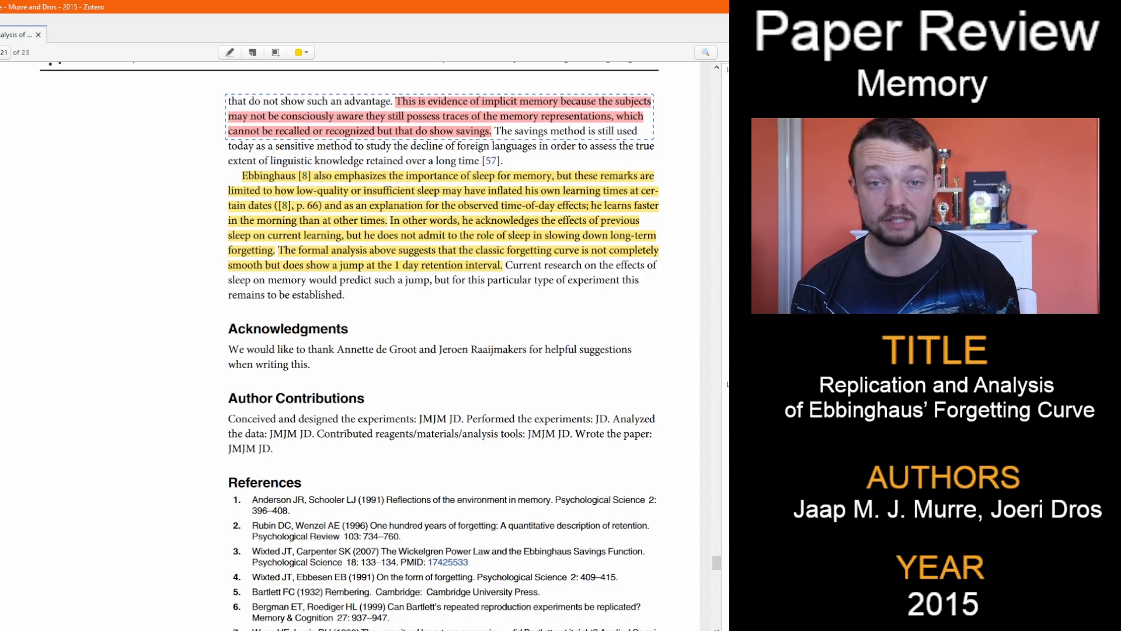